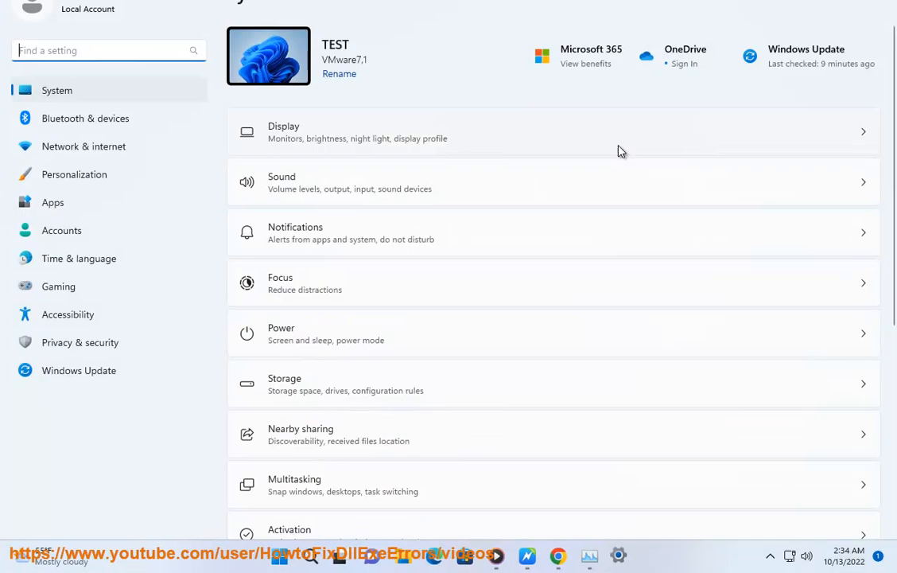
mouse_move(288, 340)
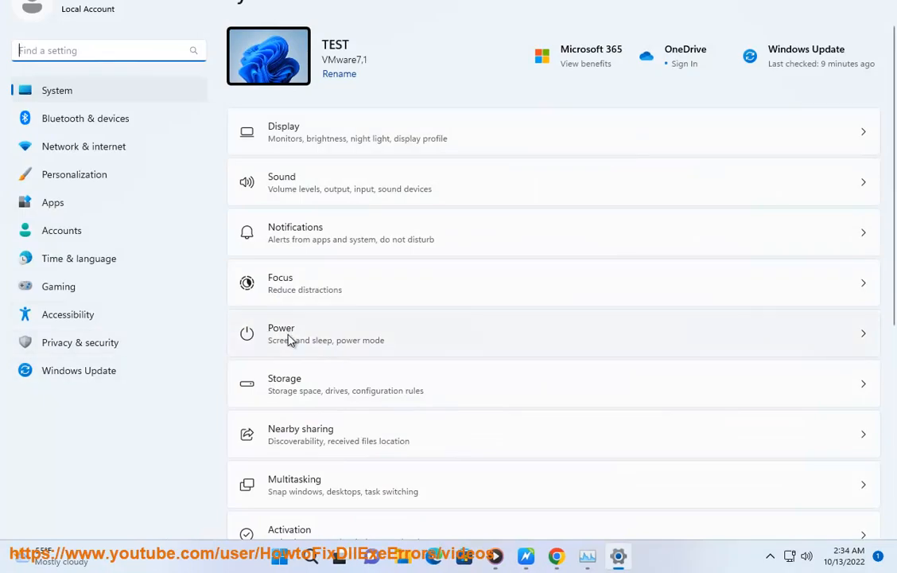
- Show the Power page with screen-off and sleep both set to Never
click(289, 333)
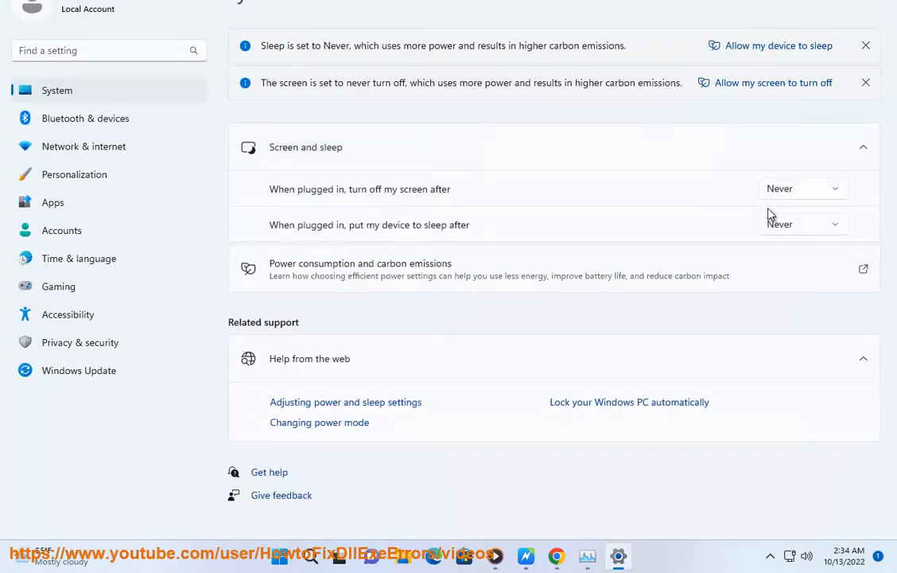
- Launch Control Panel and reach Power Options' display turn-off and sleep settings
click(297, 555)
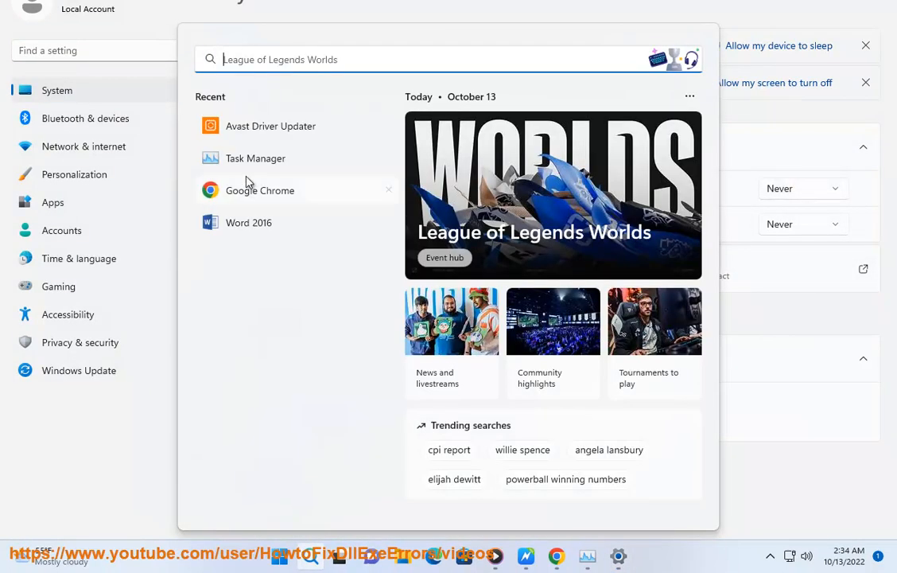
text(C)
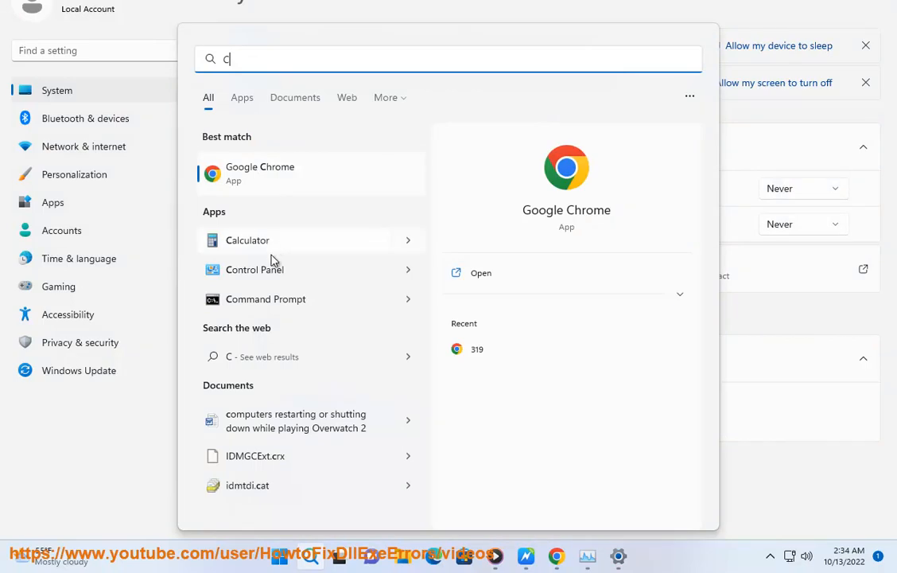
click(256, 269)
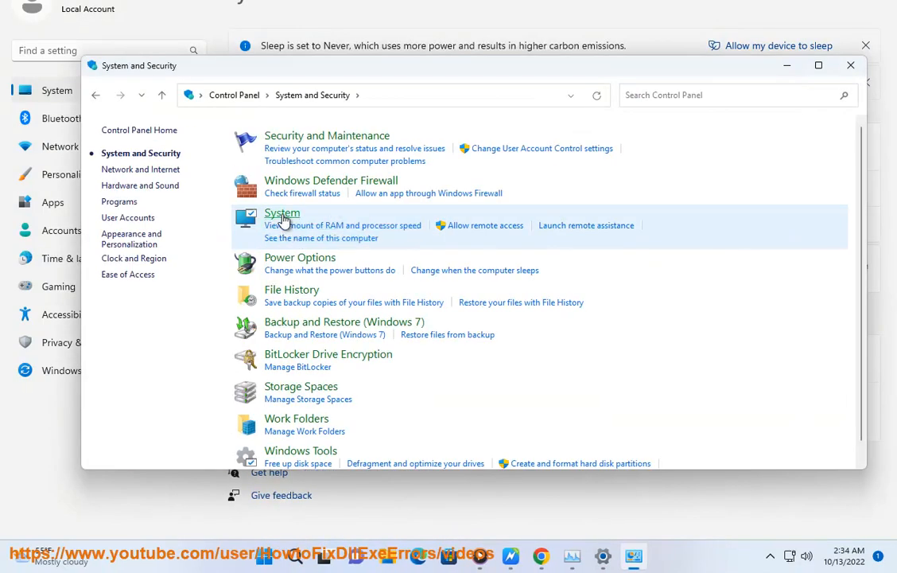
click(300, 257)
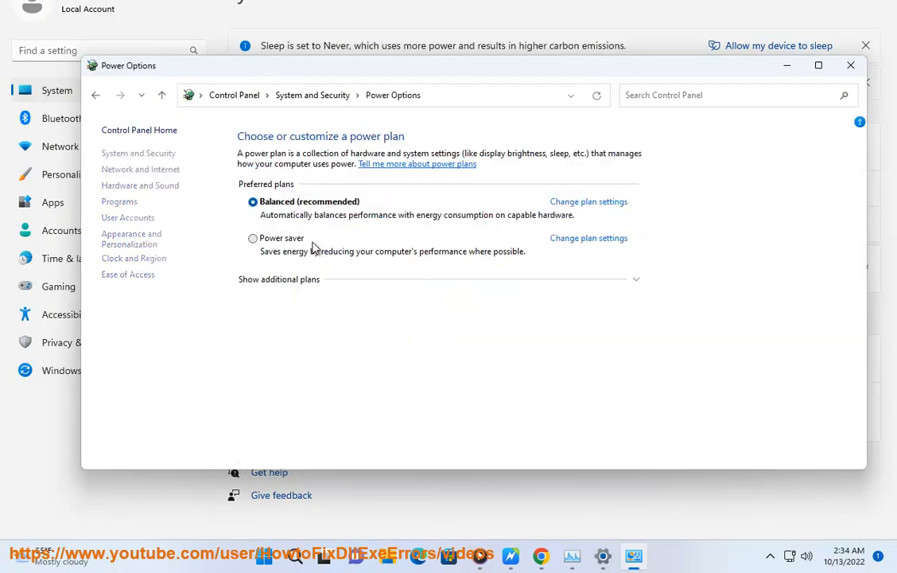
click(588, 201)
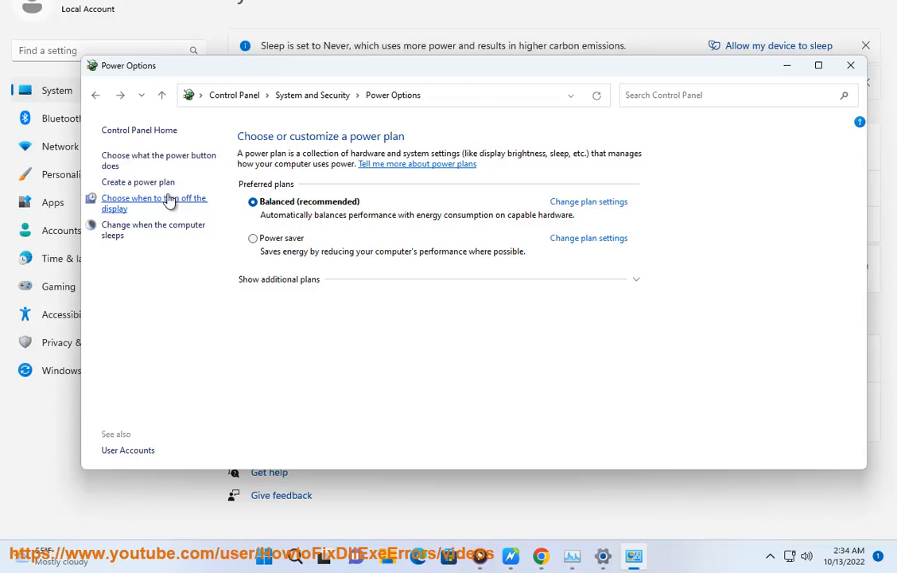
click(154, 203)
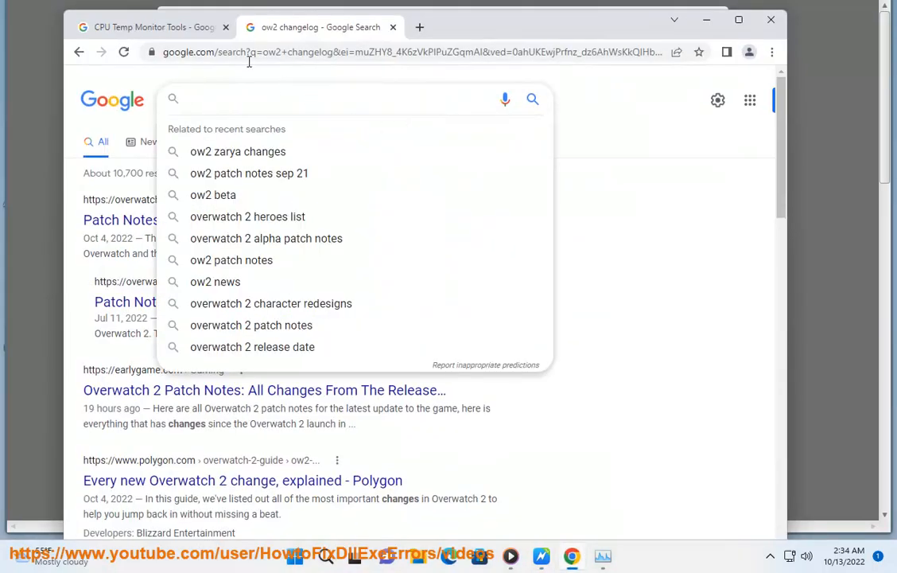
- Close the CPU Temp Monitor Tools tab and search Google for 'BEST GAMING DNS'
click(224, 27)
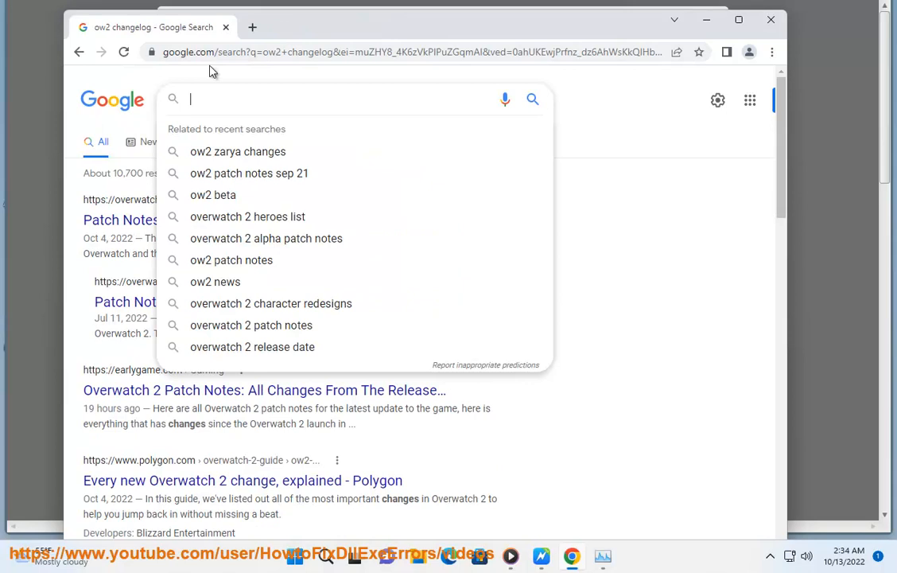
text(B)
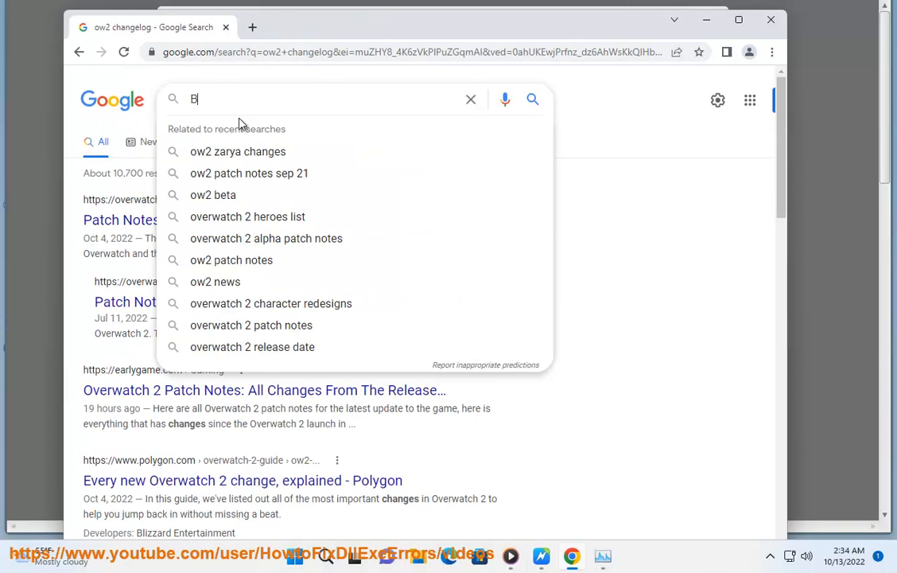
text(EST GAMIN)
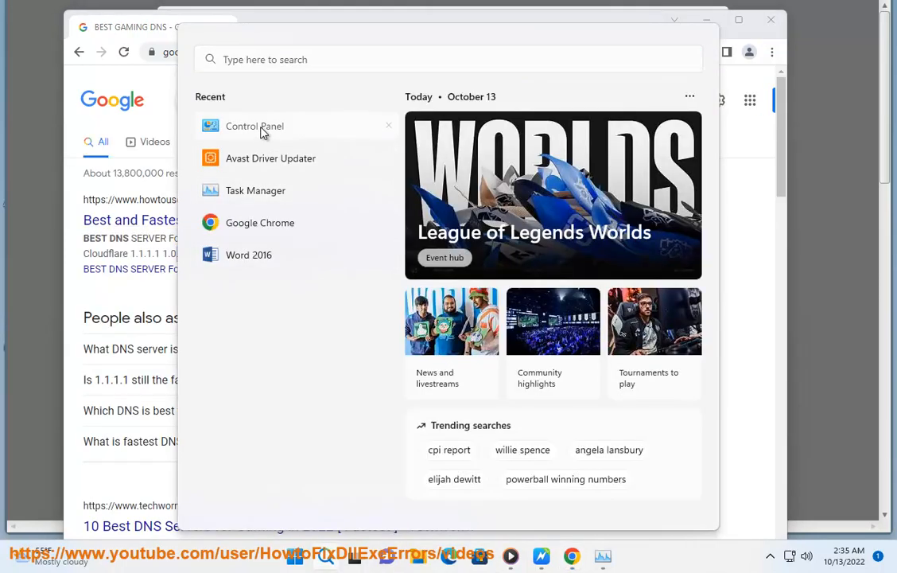
- Open the Ethernet0 connection's properties from Network and Sharing Center
click(254, 125)
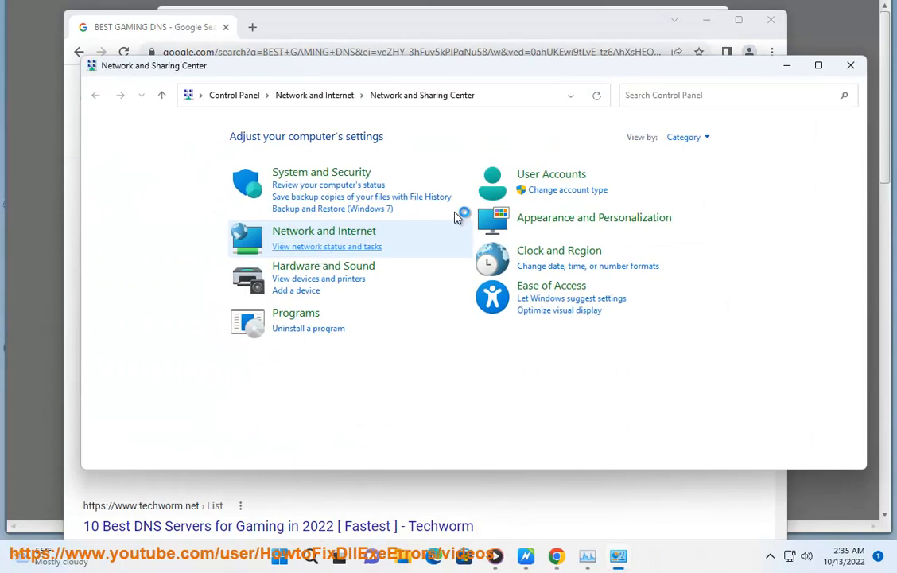
click(327, 246)
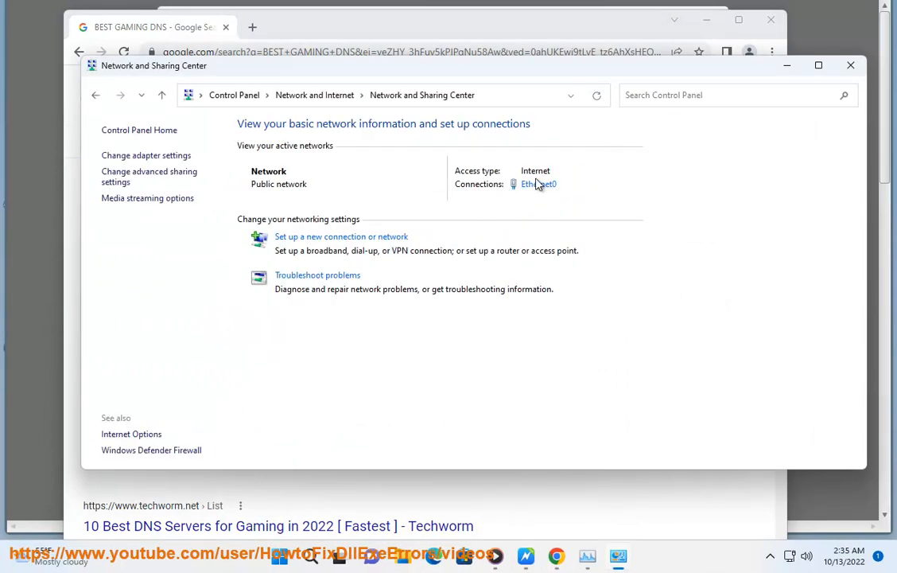
click(539, 184)
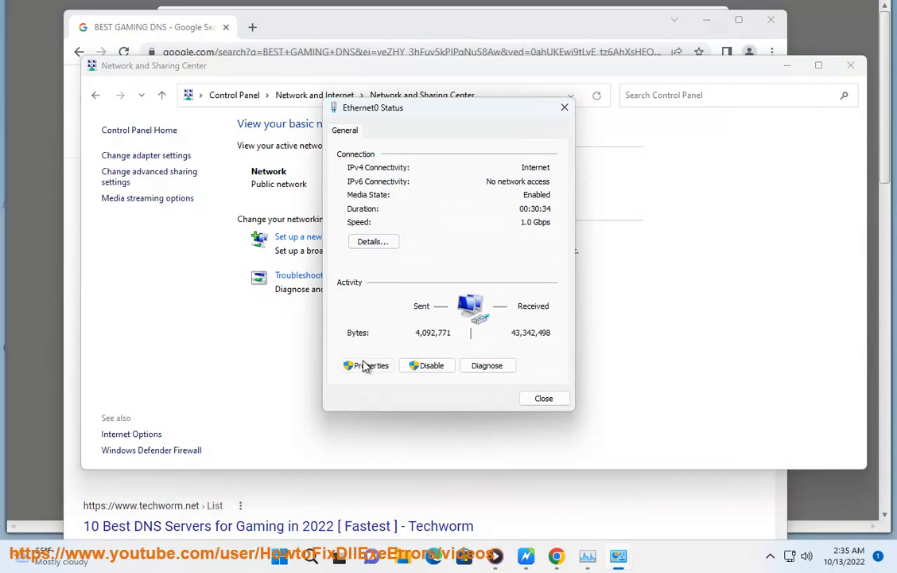
click(365, 365)
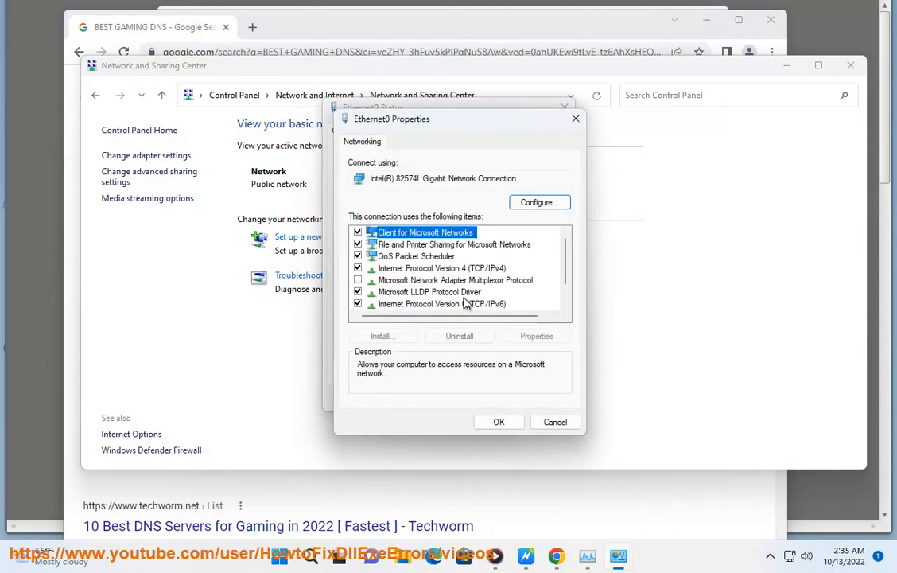
- Enter IPv4 DNS servers 1.1.1.1 and 8.8.8.8, confirm, and close the properties window
click(536, 336)
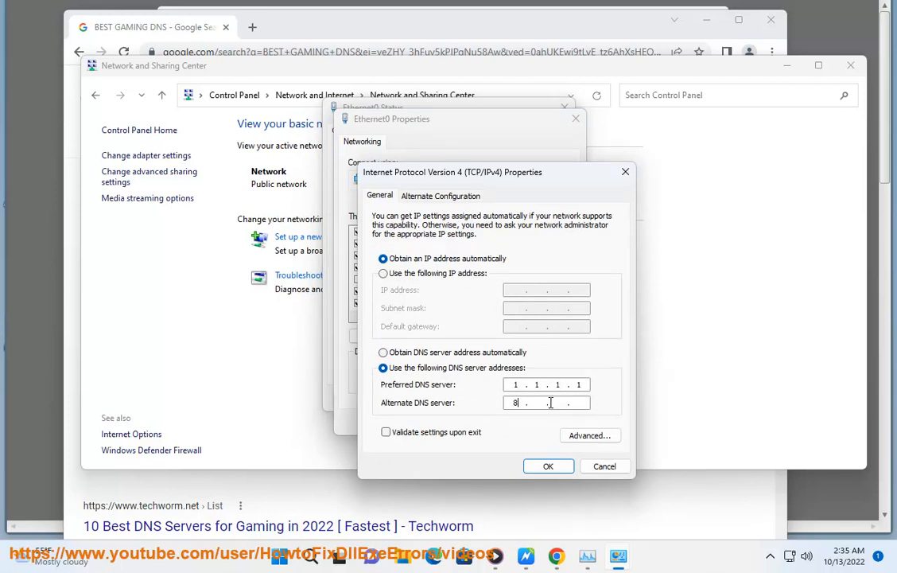
text(8.8.8.8)
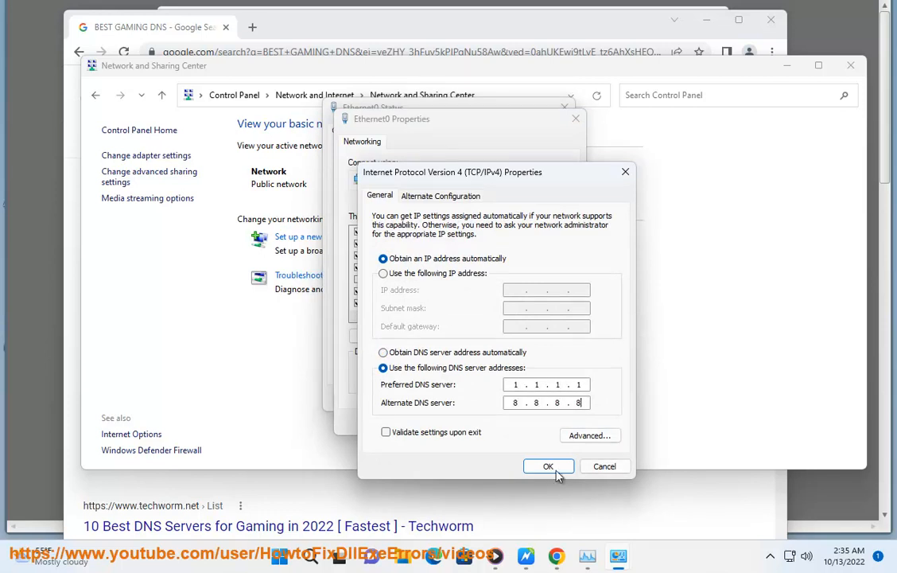
click(548, 465)
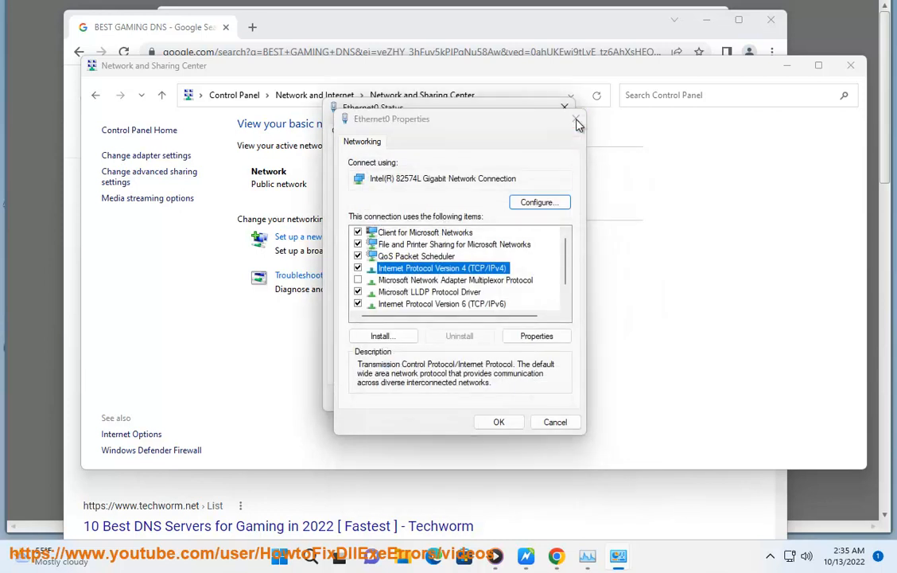
click(577, 124)
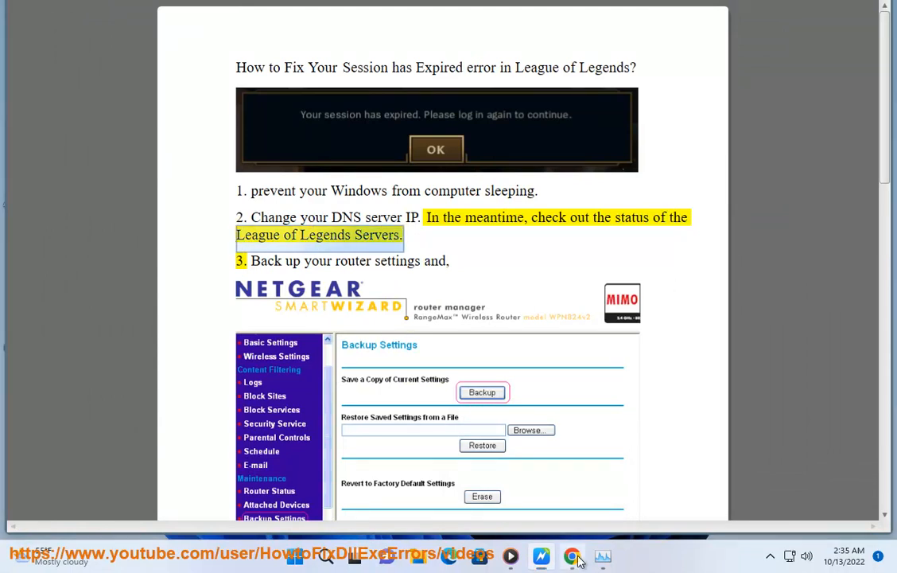
click(572, 556)
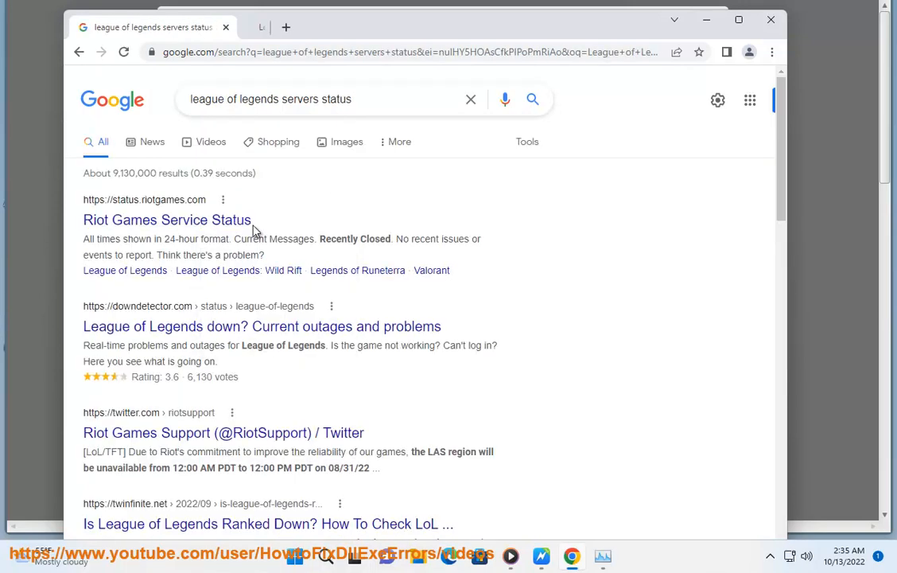
- View Riot Games Service Status for NA and its Recently Closed issues, then return to Word
click(167, 219)
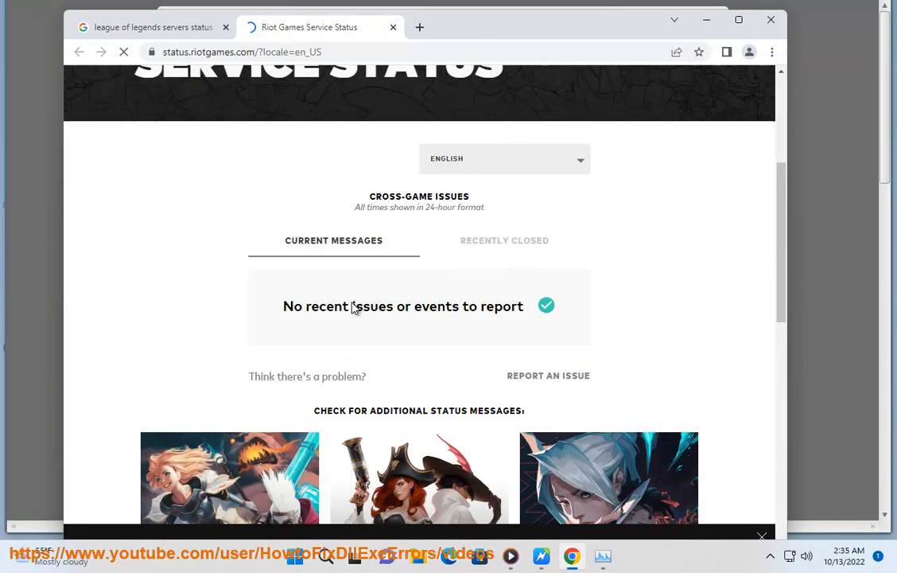
scroll(down, 3)
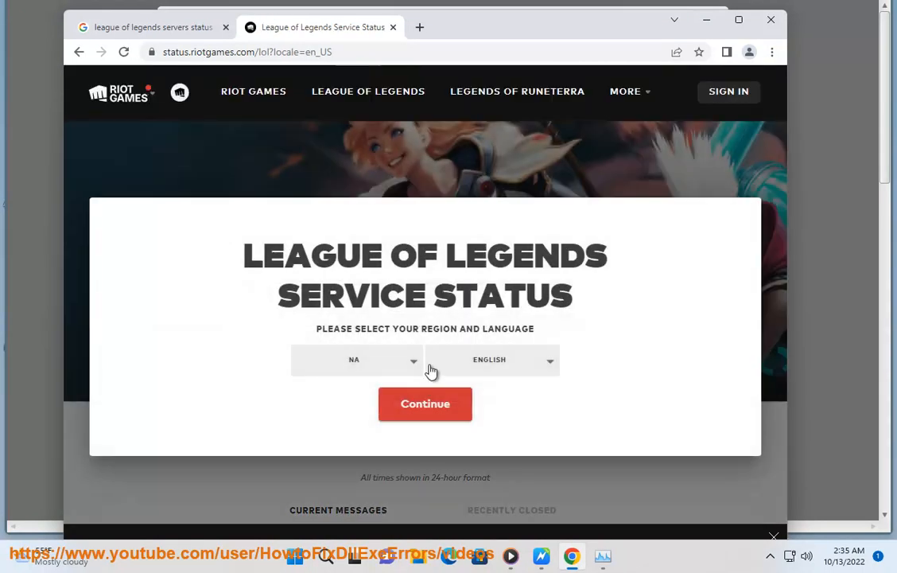
click(353, 359)
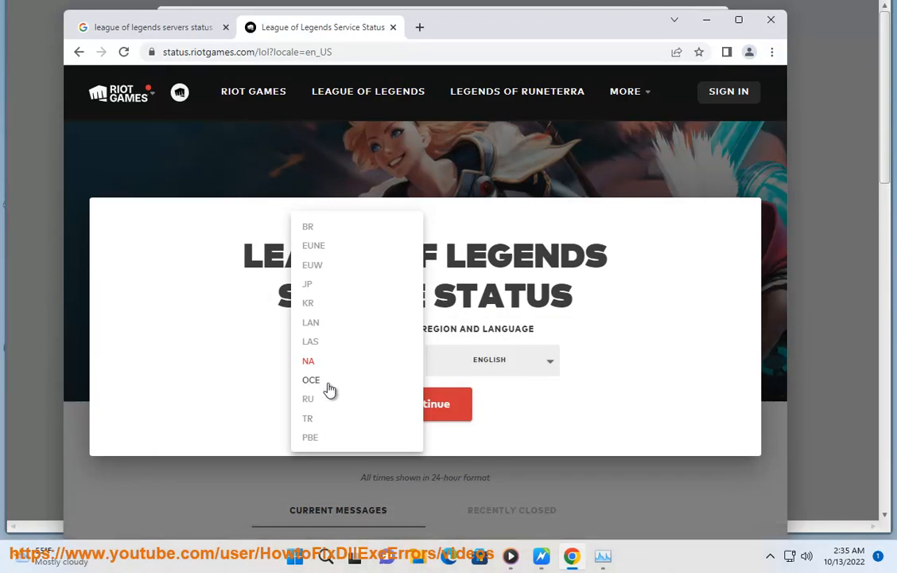
mouse_move(524, 407)
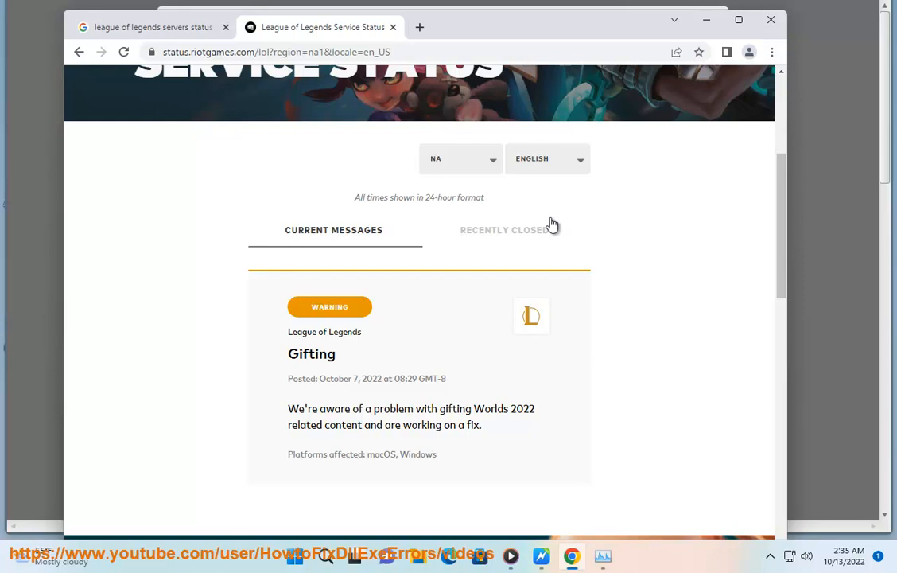
mouse_move(331, 325)
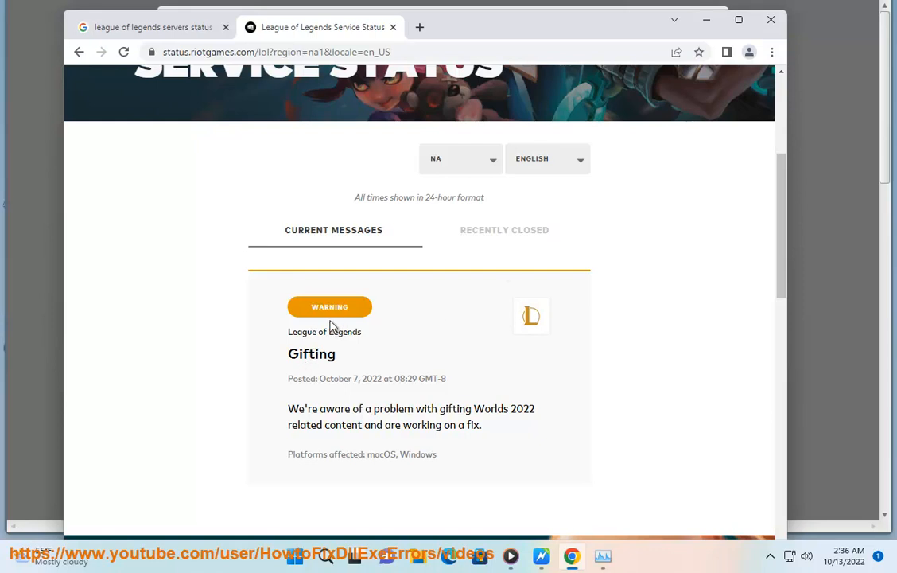
click(504, 229)
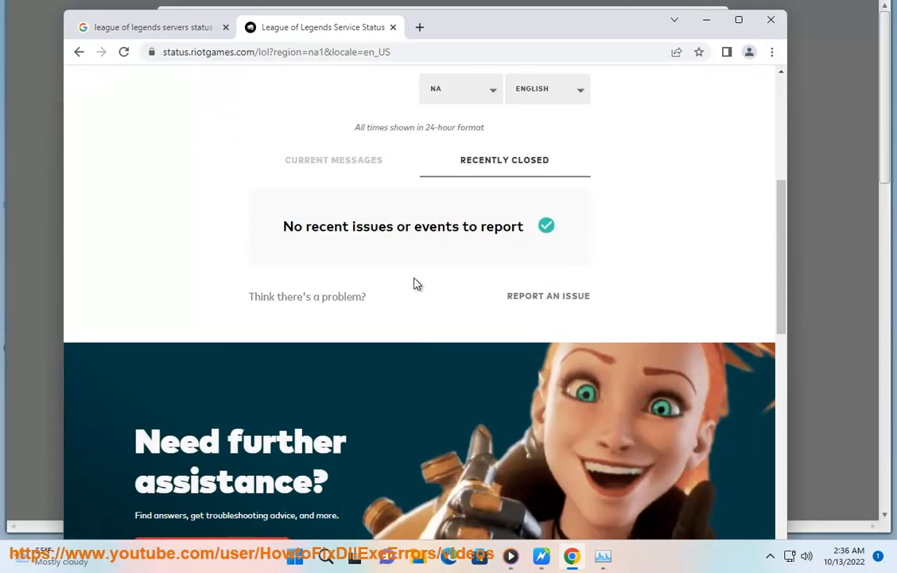
click(333, 160)
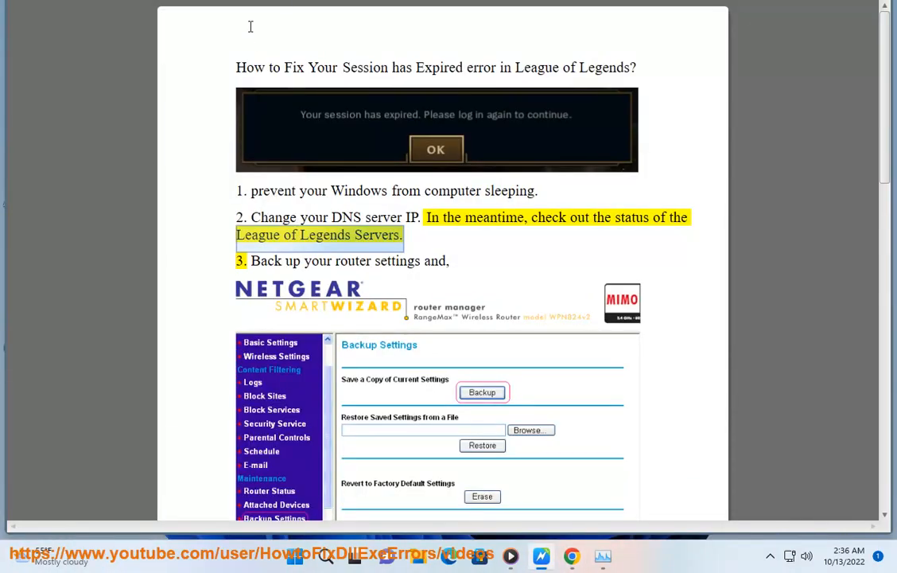
- Scroll the fix article past the router backup and reset steps
scroll(down, 3)
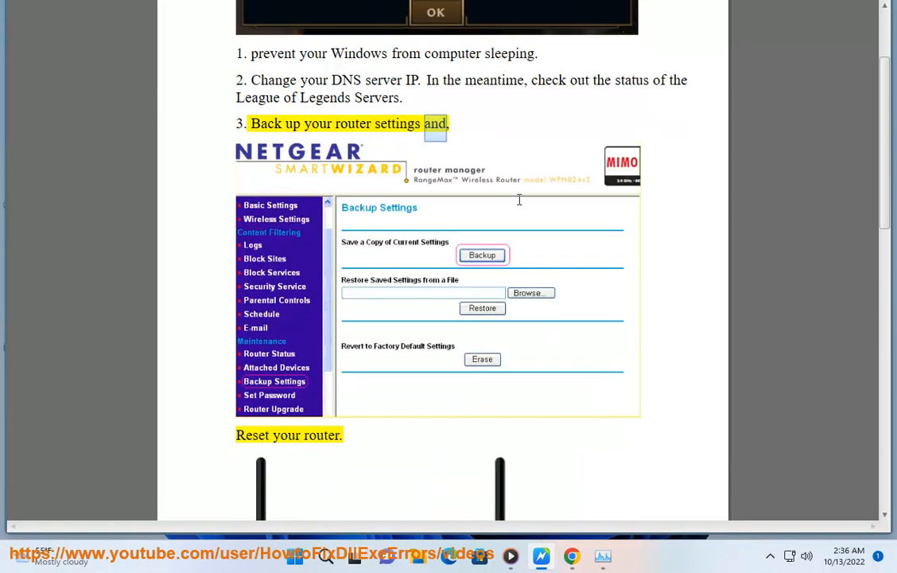
scroll(down, 3)
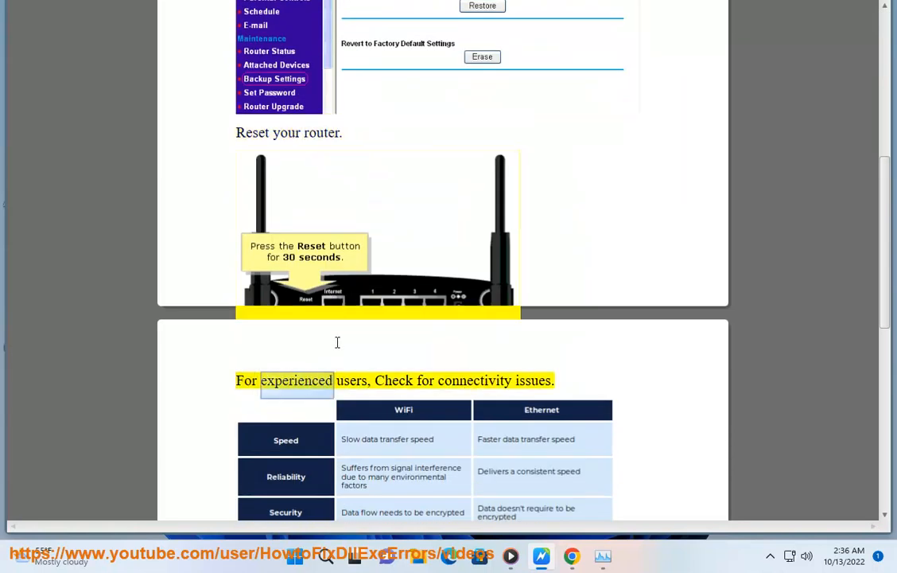
scroll(down, 3)
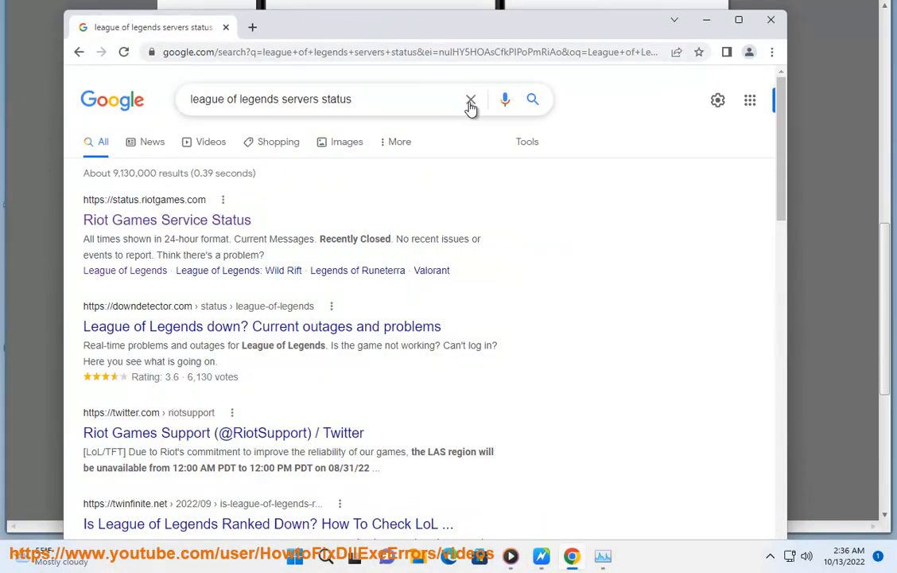
- Search Google for 'slow Windows connection' and scroll back to the top results
text(SLOW)
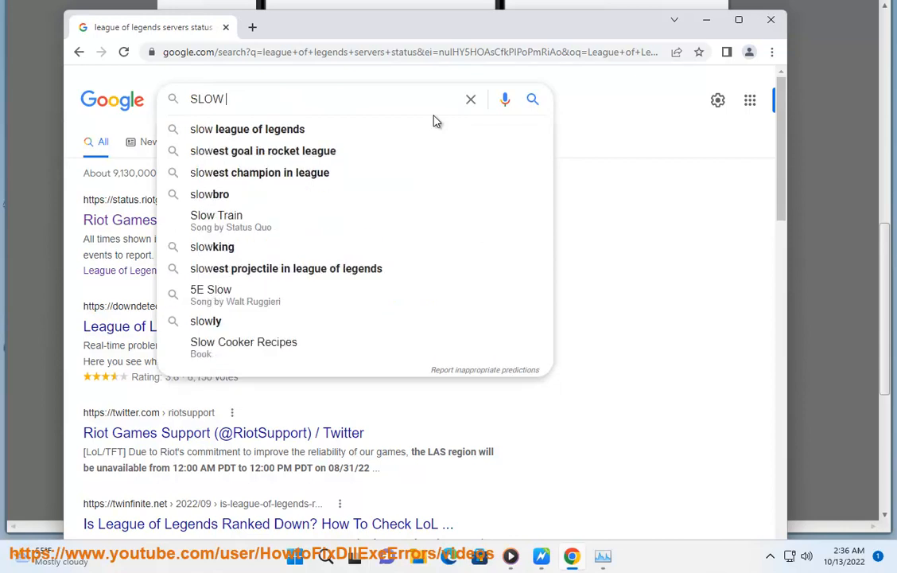
text(WINDWOS C)
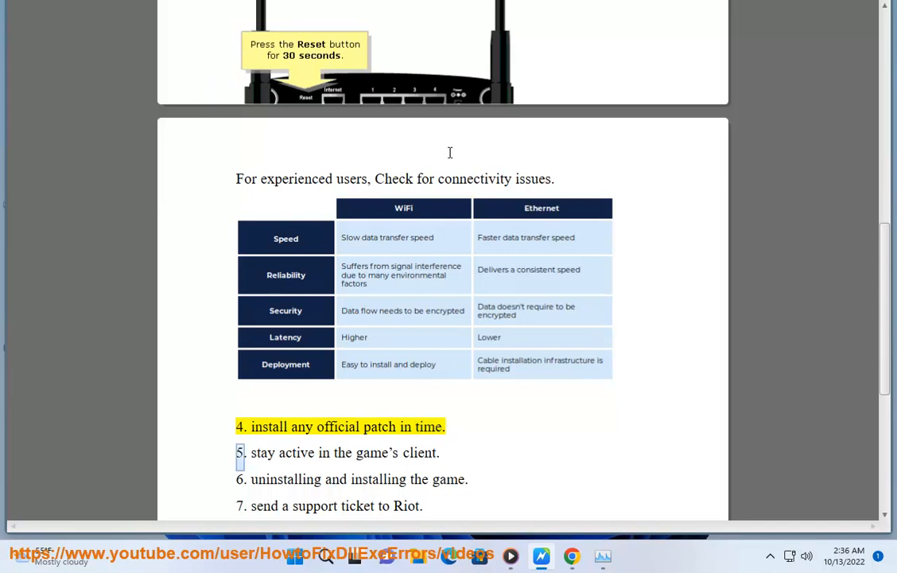
scroll(up, 3)
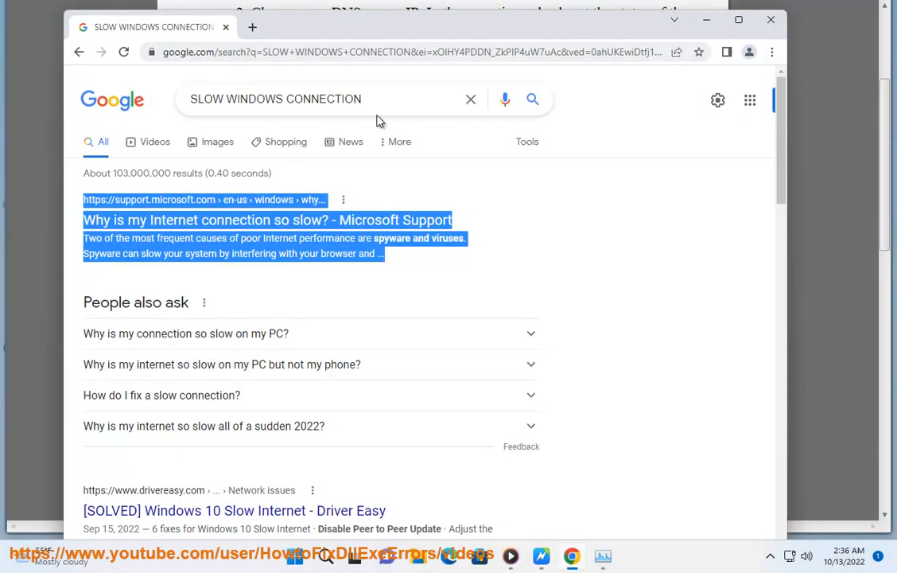
- Type a League of Legends changelog query, then scroll Word to fixes 4–7
text(League of Legends Ul)
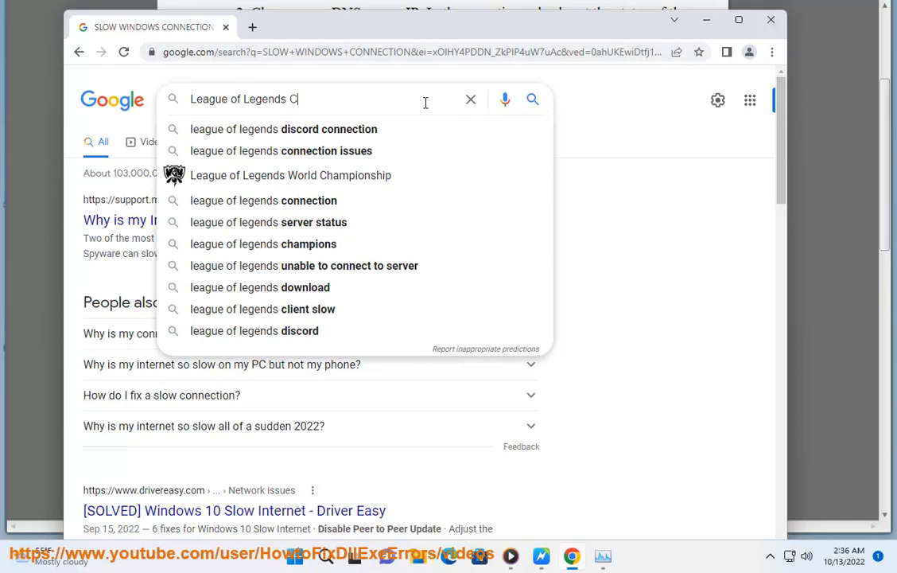
text(HANGELOG)
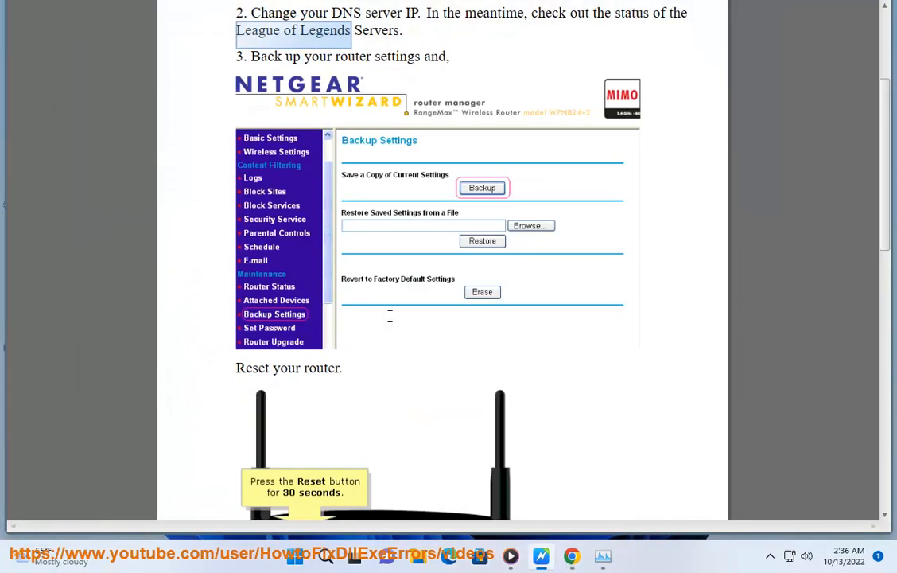
scroll(down, 3)
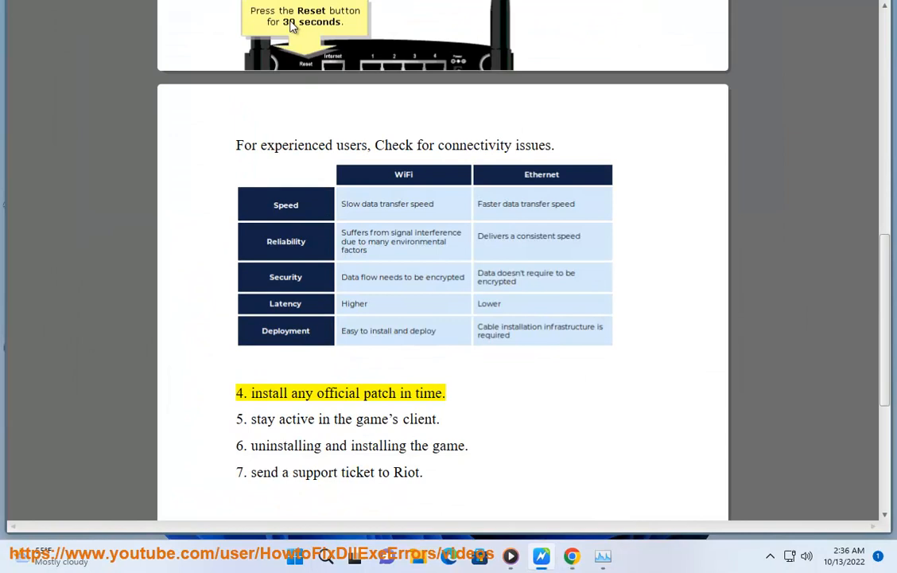